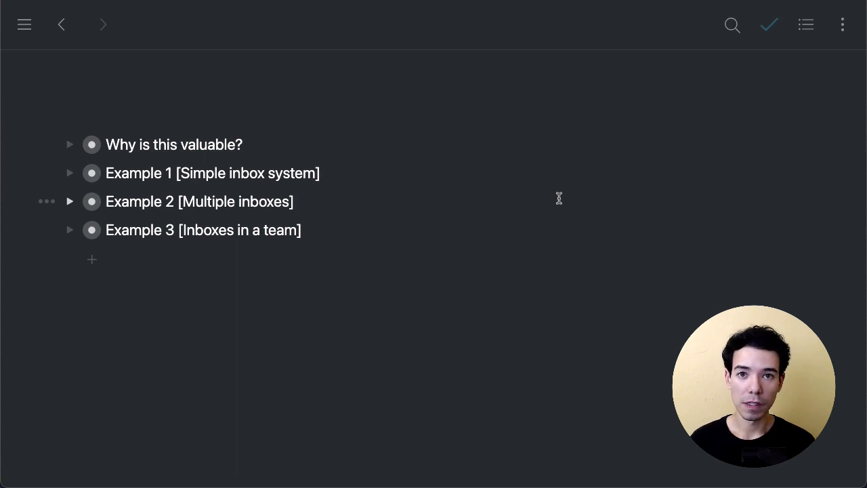
Expand 'Why is this valuable?' to reveal its three reasons
left_click(69, 144)
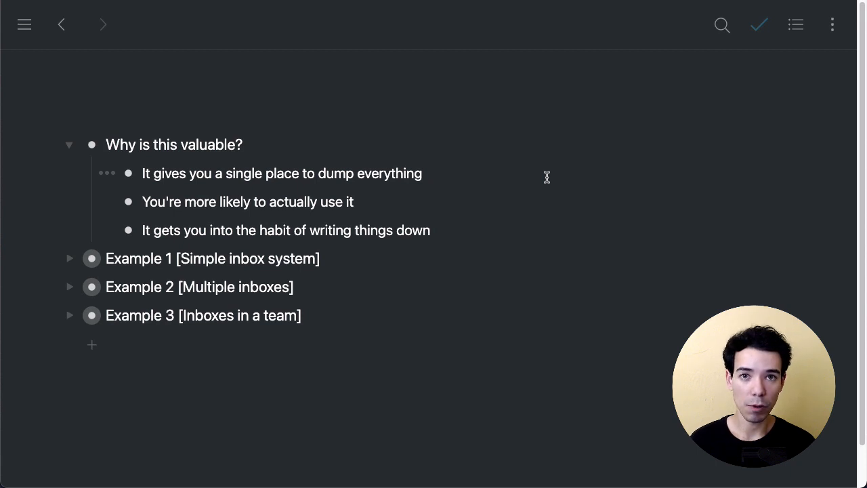
left_click(422, 174)
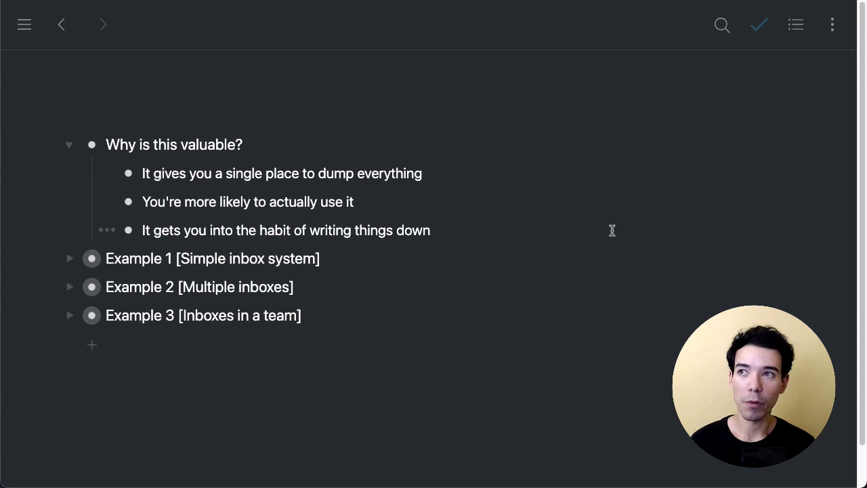
mouse_move(607, 232)
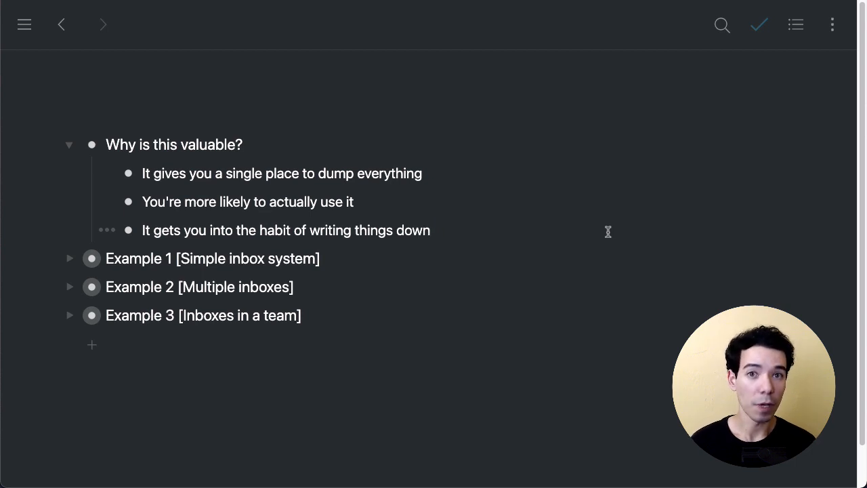
Collapse the reasons again and expand Example 1 to show its contents
left_click(68, 143)
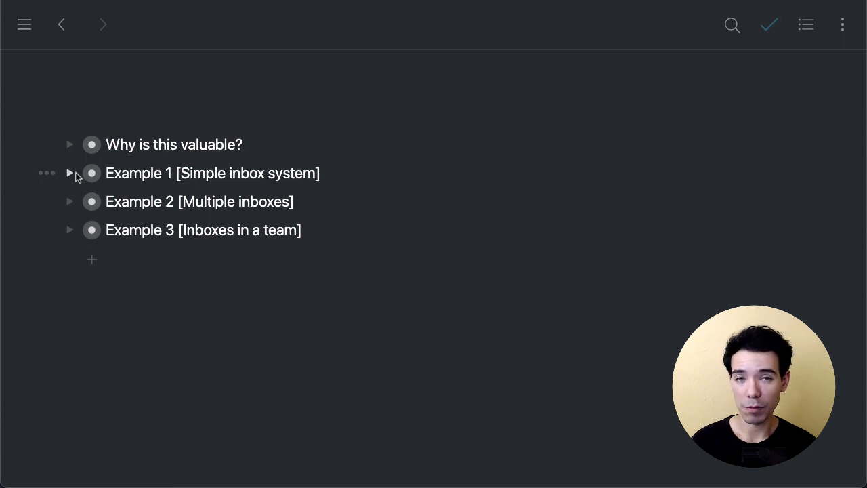
left_click(92, 174)
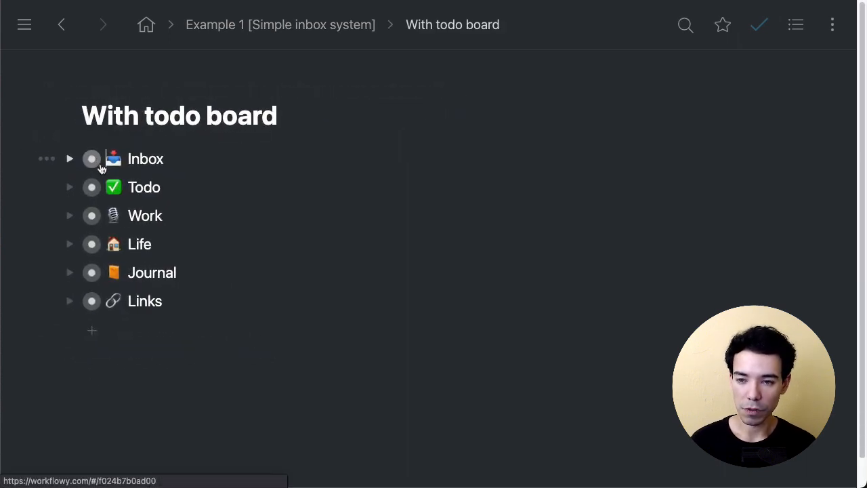
mouse_move(250, 152)
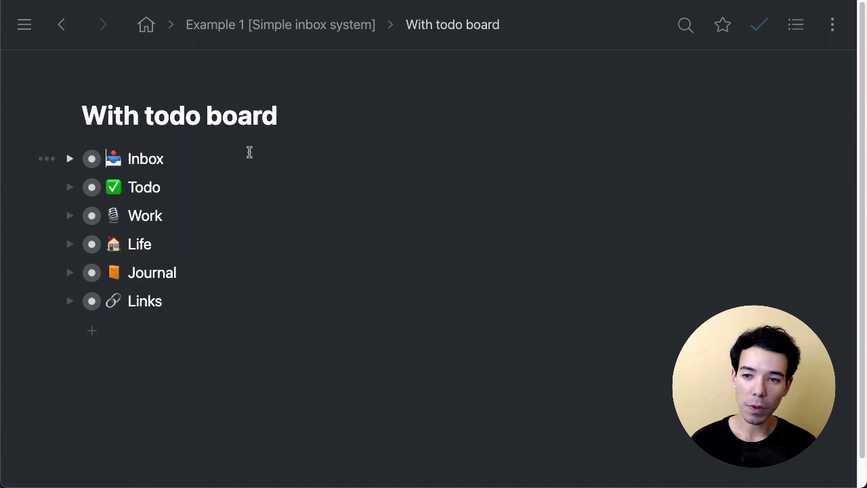
Expand the Inbox to show grocery shopping, car insurance and the Mars rovers question
left_click(68, 159)
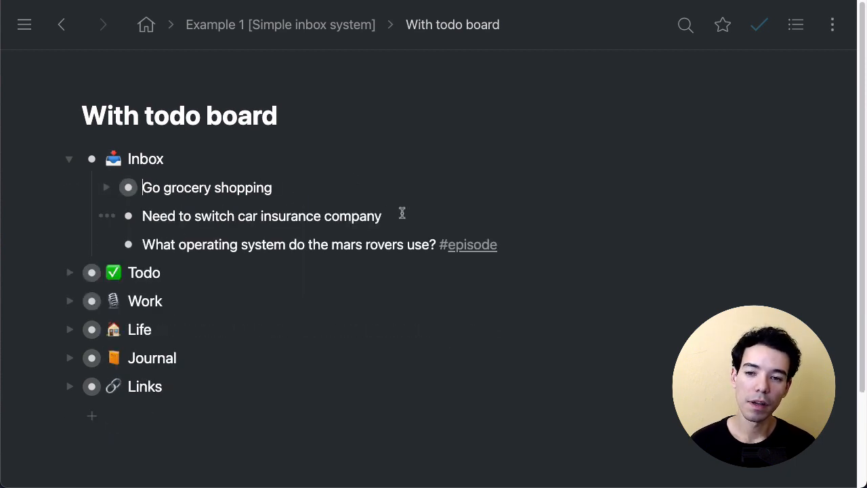
mouse_move(412, 221)
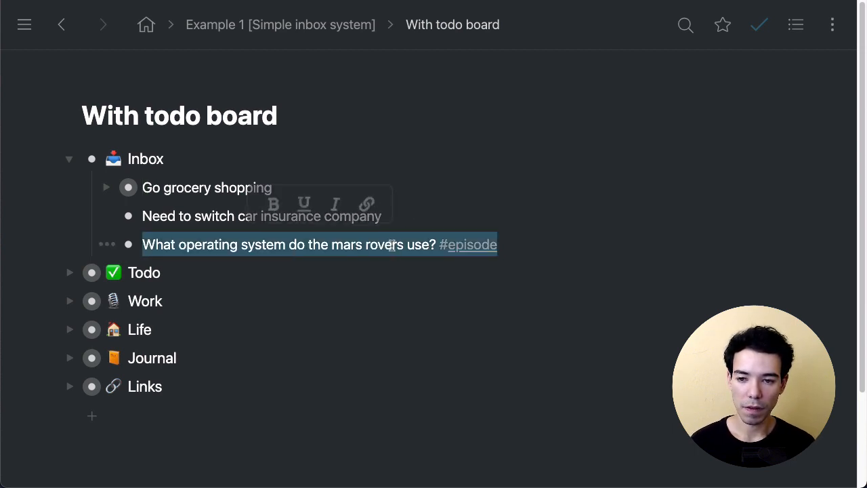
left_click(561, 242)
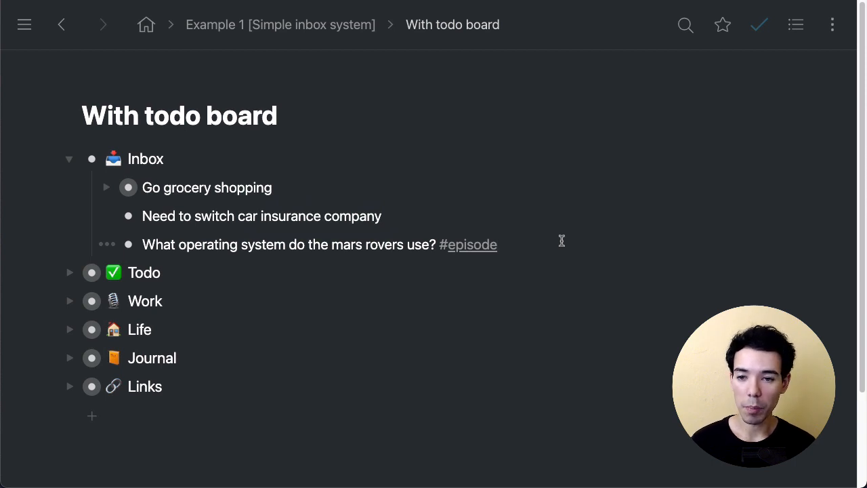
mouse_move(341, 217)
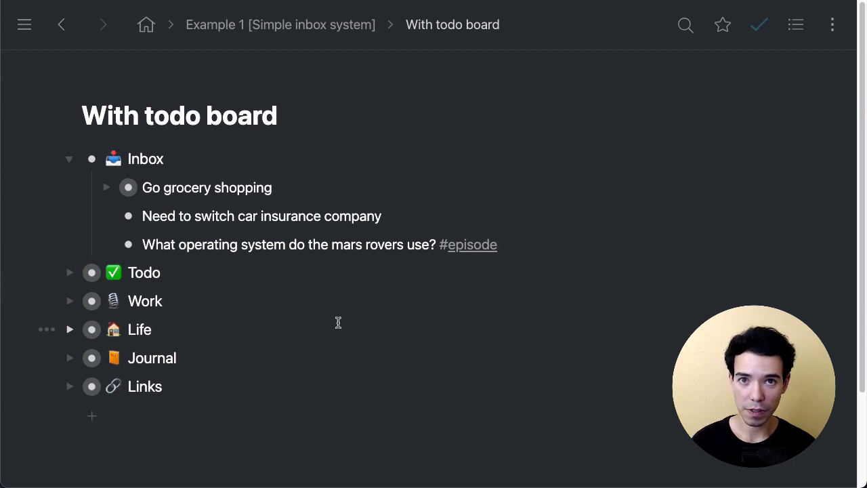
mouse_move(264, 299)
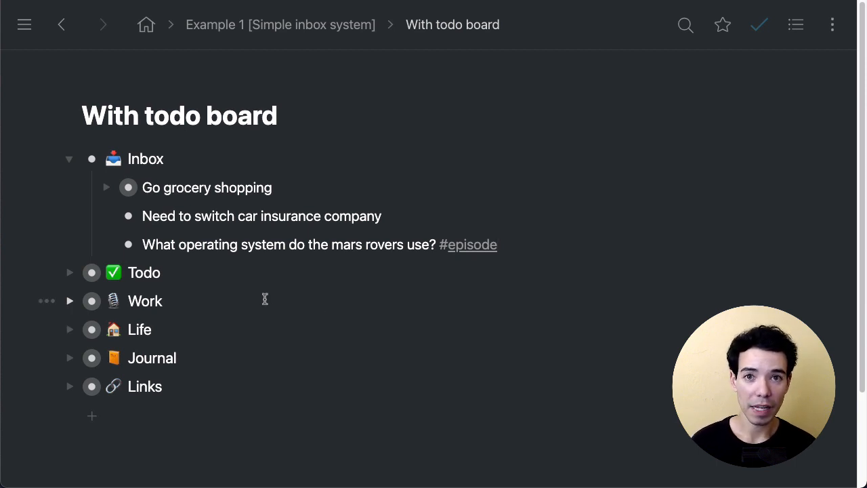
mouse_move(394, 249)
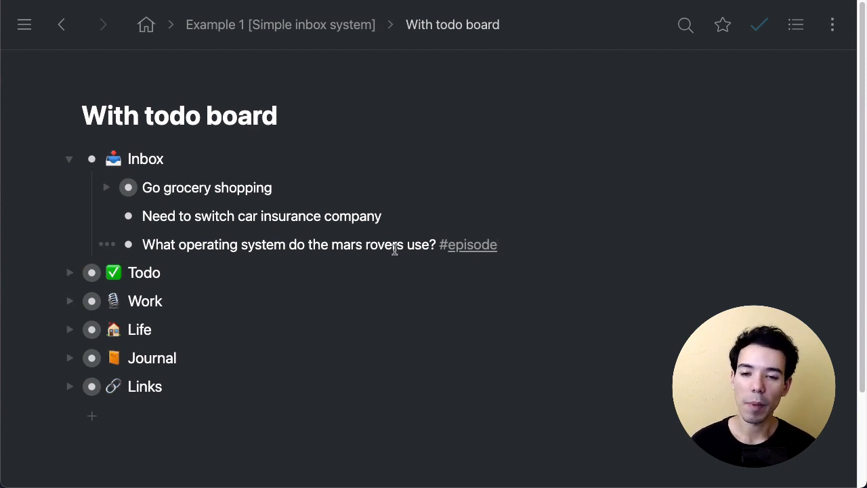
mouse_move(345, 236)
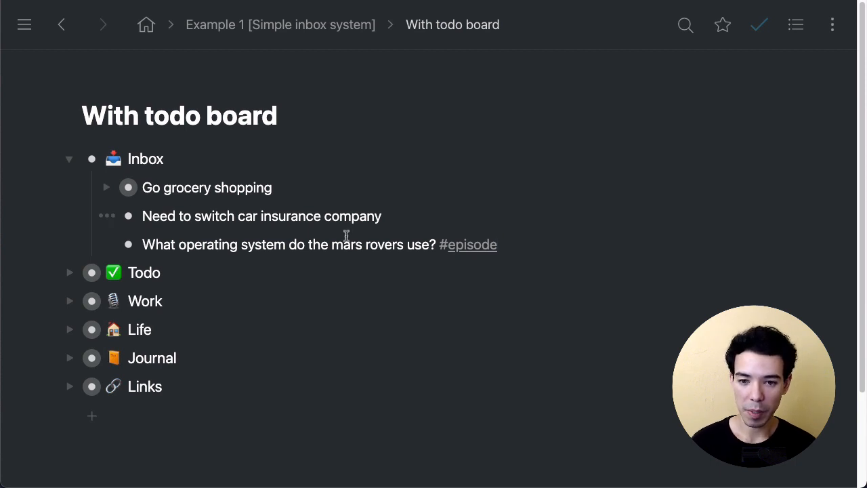
mouse_move(319, 241)
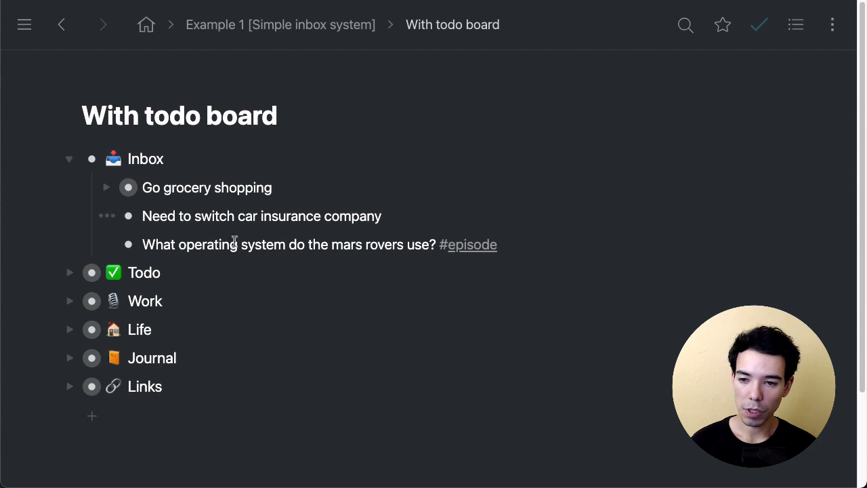
Expand Todo into its board with This week, Today and Done columns
left_click(67, 272)
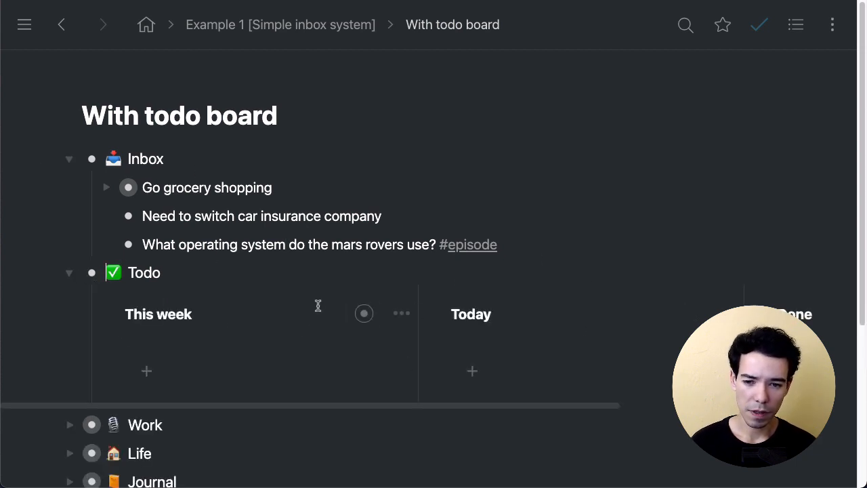
mouse_move(289, 339)
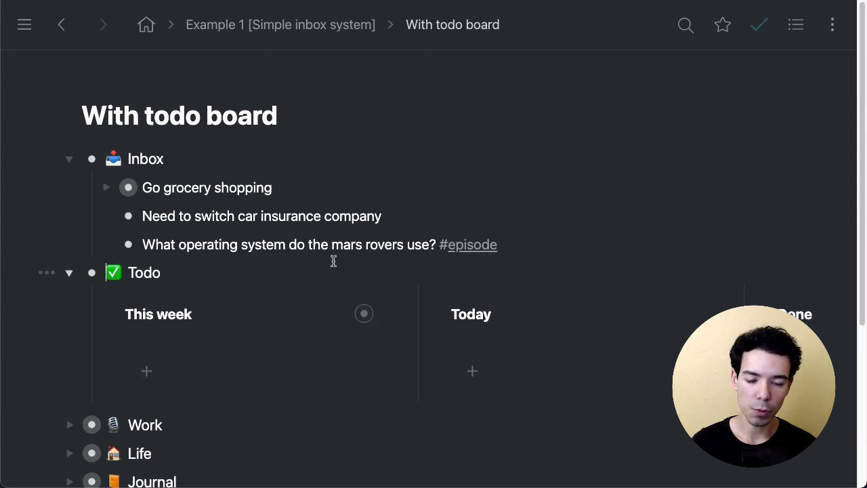
mouse_move(263, 359)
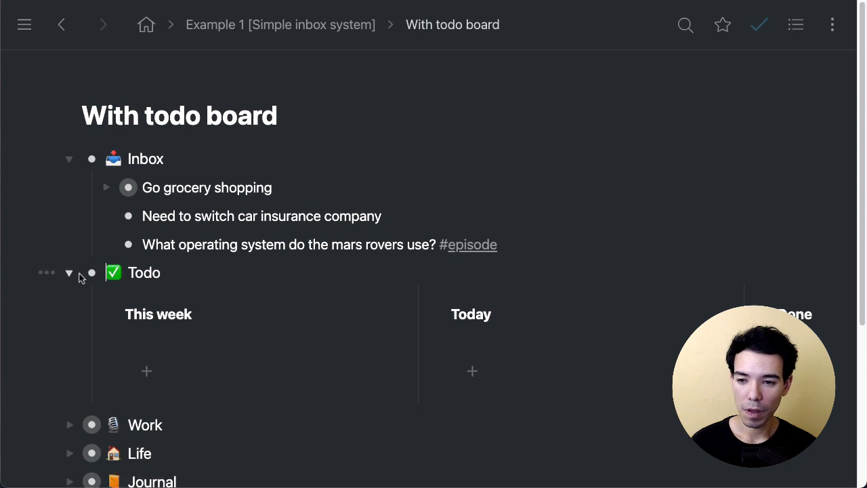
mouse_move(78, 276)
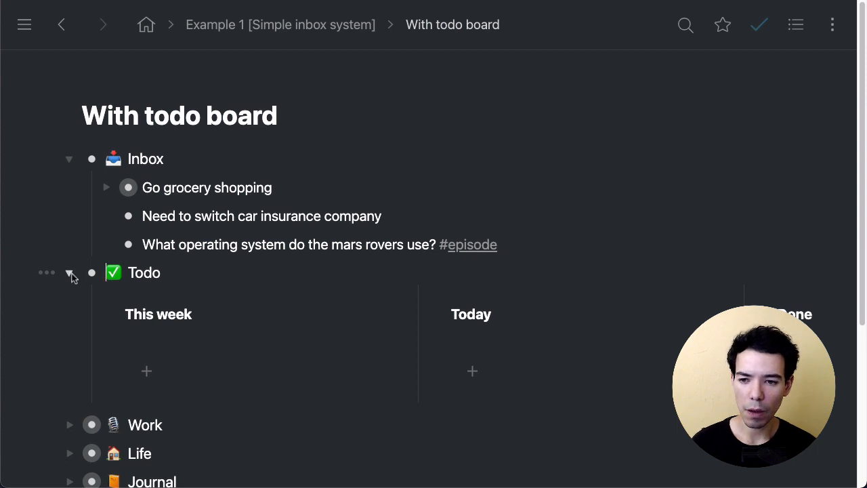
Collapse Todo, expand Work to show Projects, Ideas and Meetings, and scroll to Life's lists
left_click(69, 272)
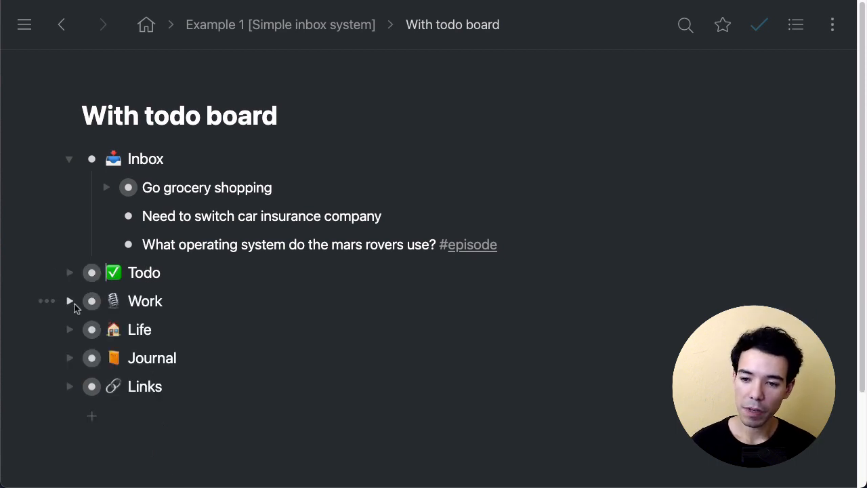
left_click(70, 301)
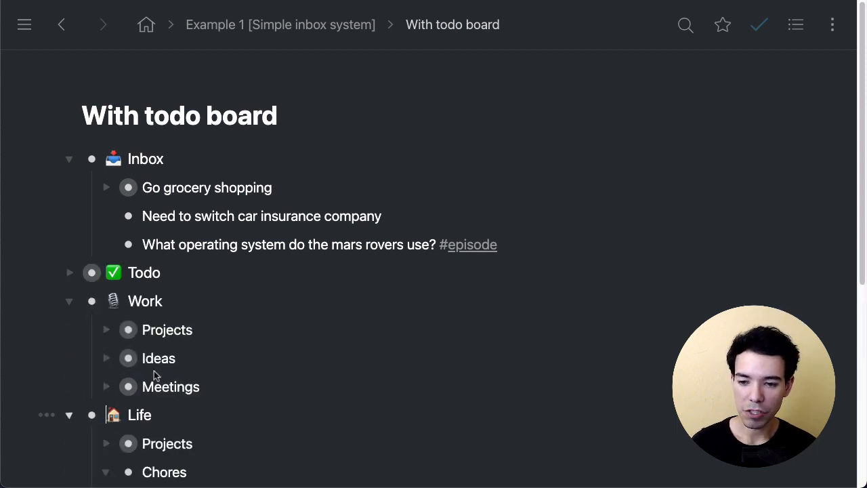
scroll("down", 3)
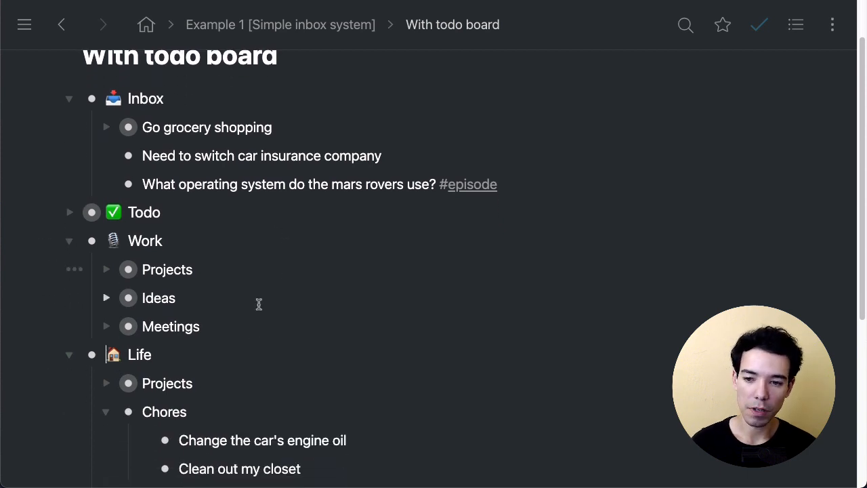
scroll("down", 3)
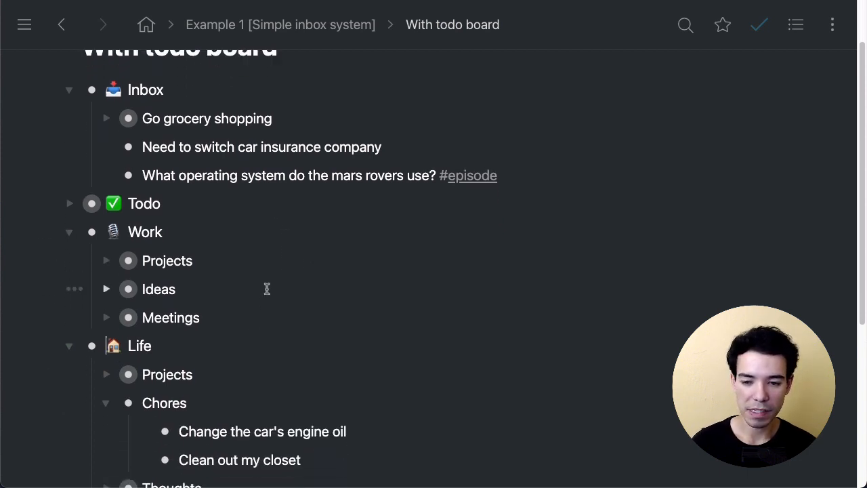
scroll("down", 3)
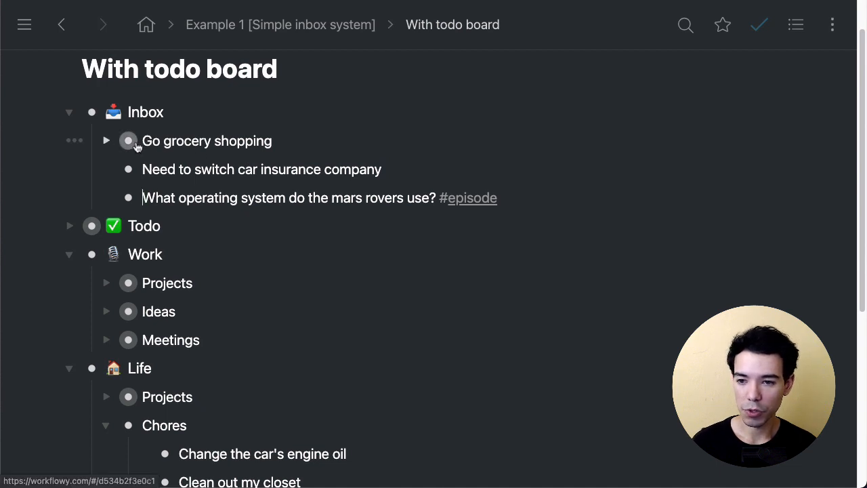
Drag the inbox item into Life's Chores, collapse Chores and reopen the Todo board
scroll("down", 3)
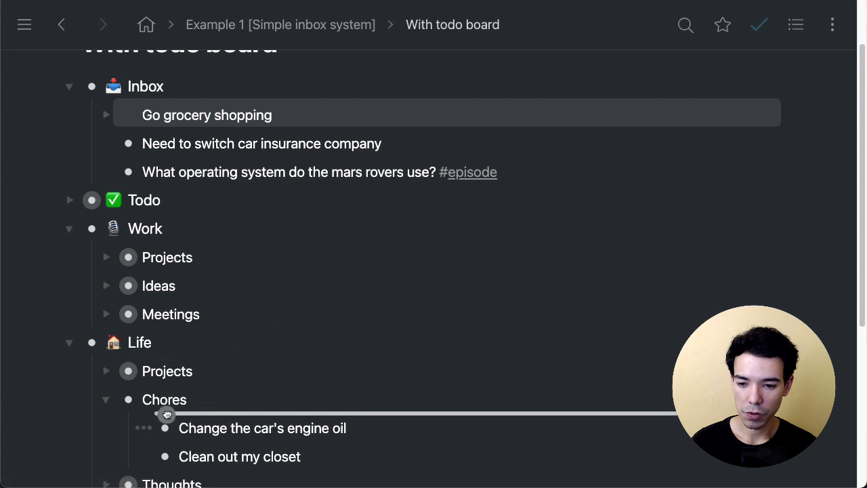
left_click_drag(206, 114, 244, 398)
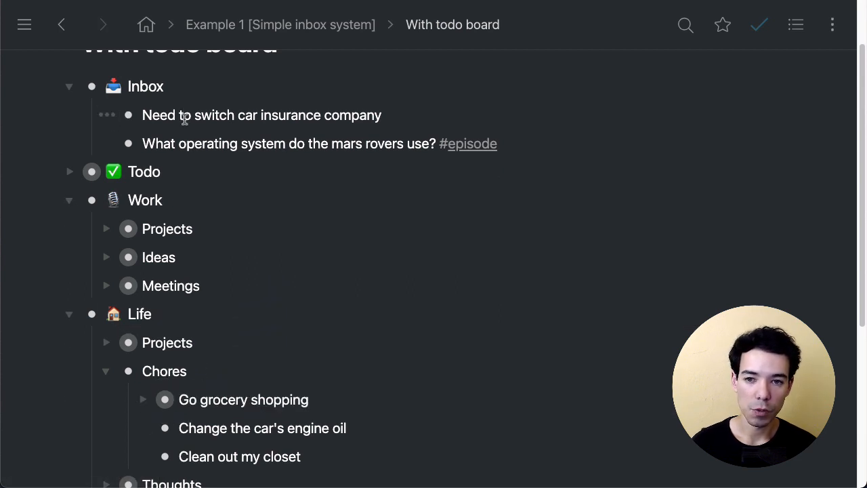
mouse_move(143, 119)
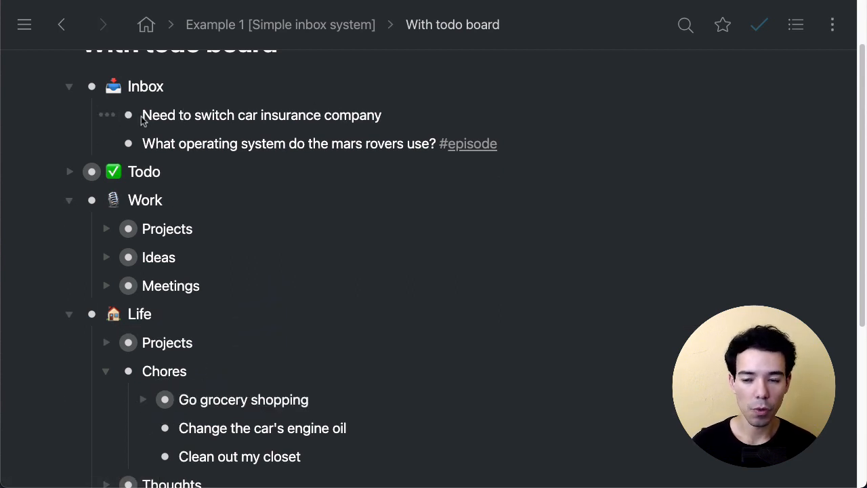
mouse_move(127, 114)
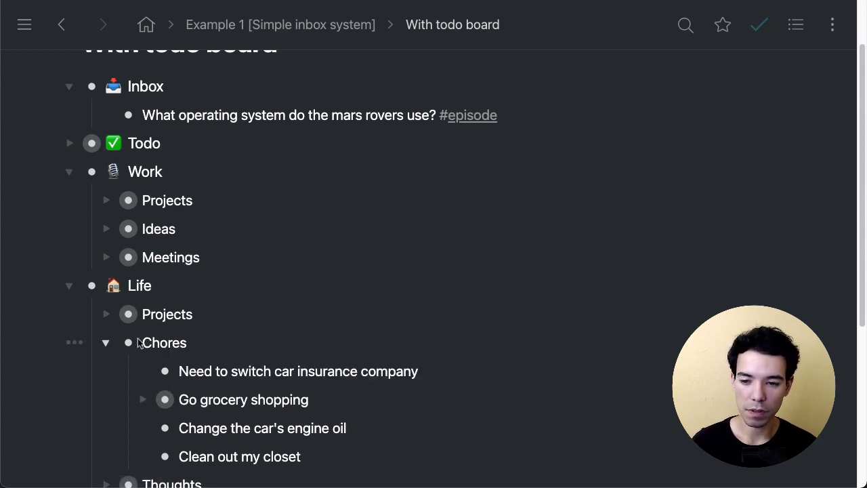
left_click(106, 341)
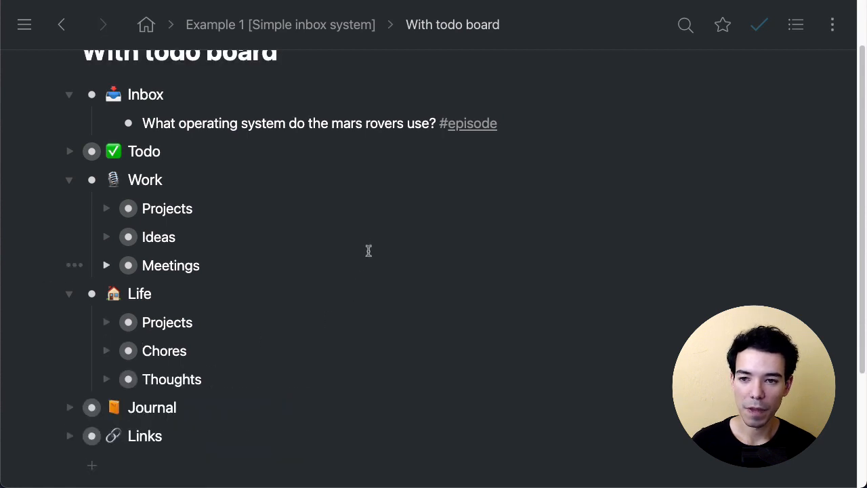
scroll("up", 3)
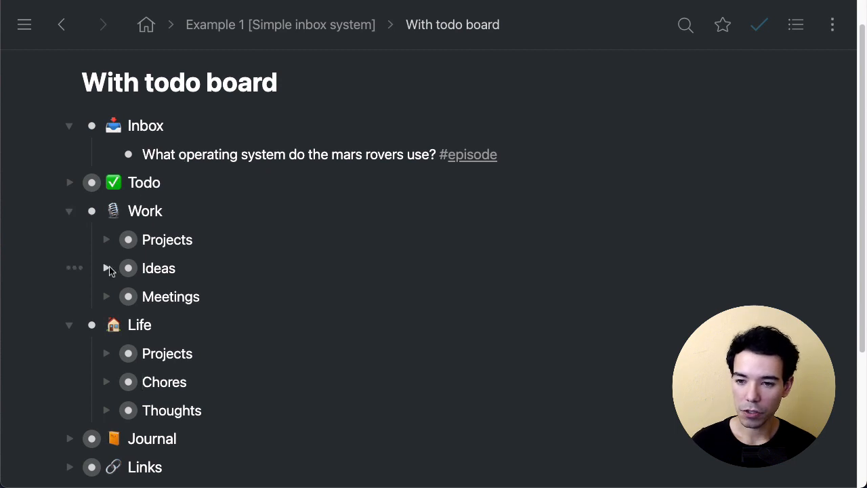
left_click(105, 268)
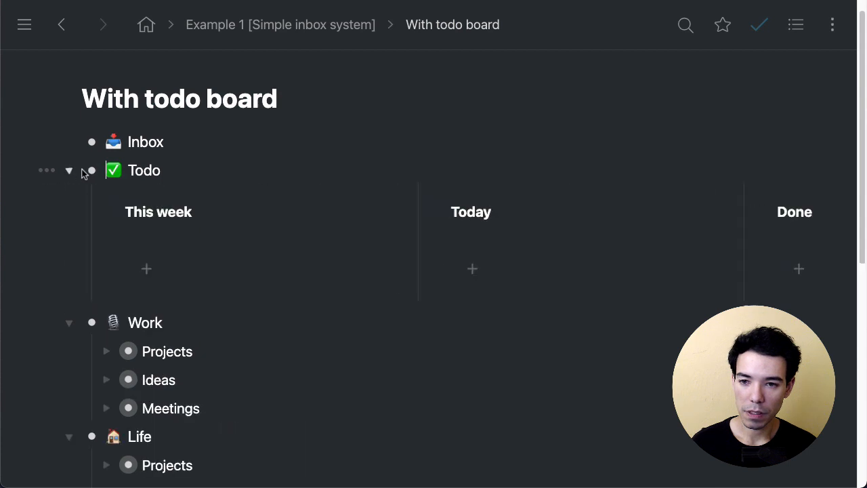
Scroll to Life's expanded Chores and select the car insurance chore's text
scroll("down", 3)
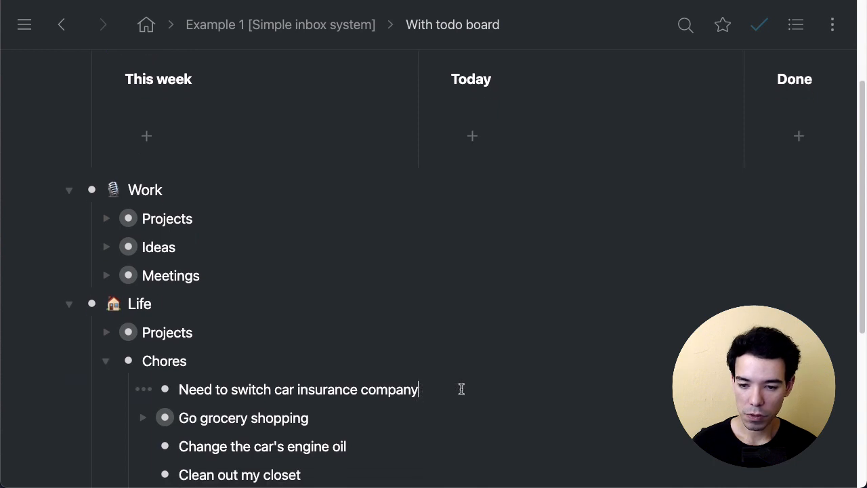
triple_click(298, 390)
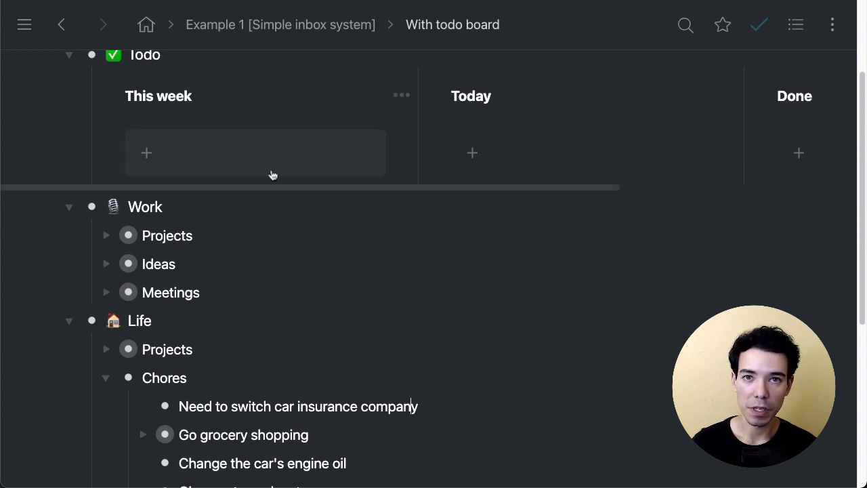
mouse_move(292, 161)
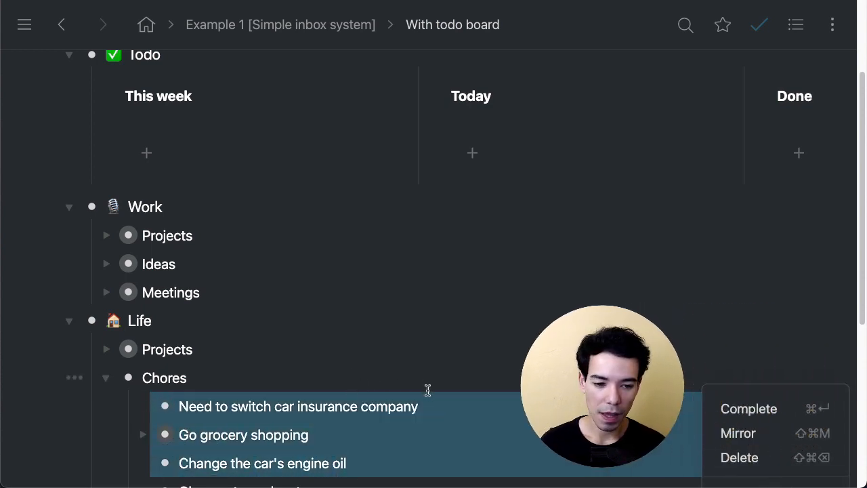
mouse_move(748, 409)
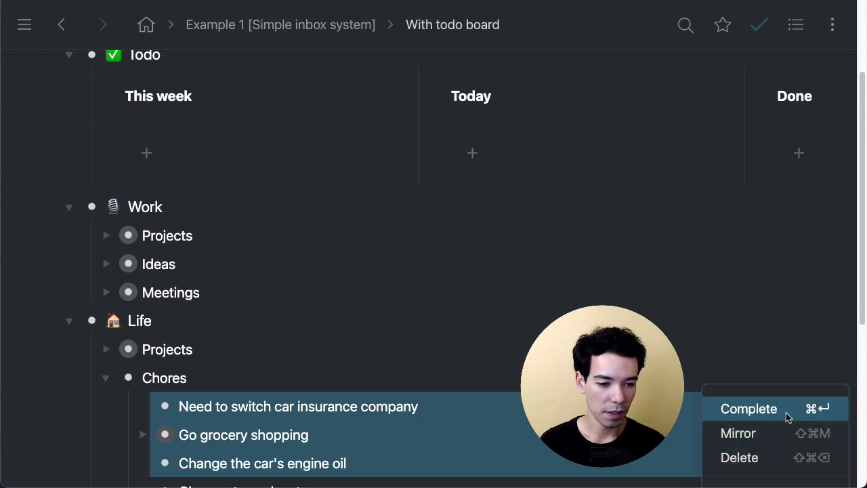
mouse_move(737, 434)
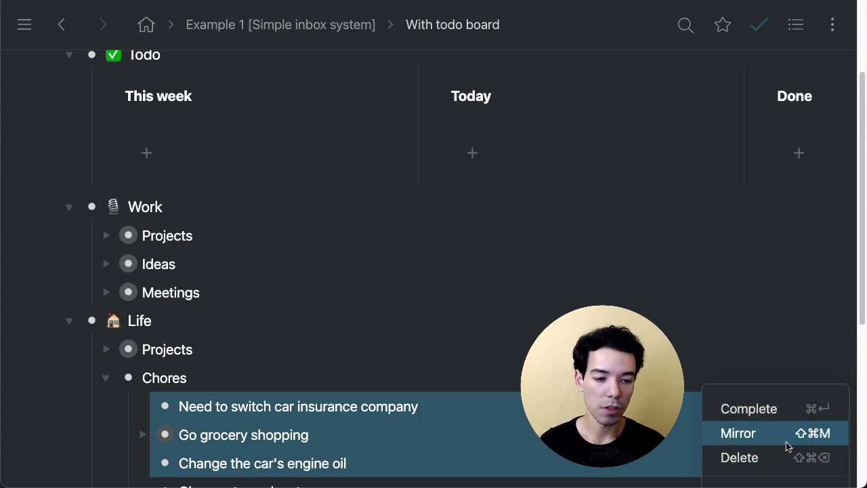
mouse_move(811, 444)
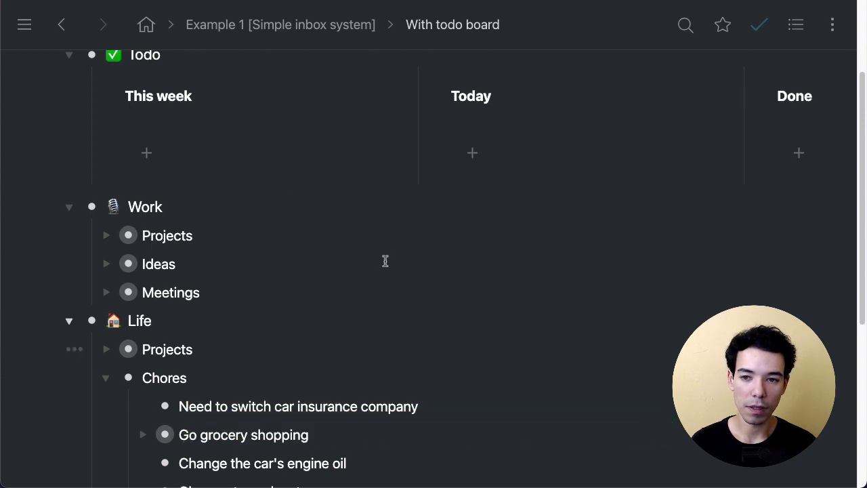
Move grocery shopping and engine oil cards from This week to Today, leaving car insurance
left_click(146, 151)
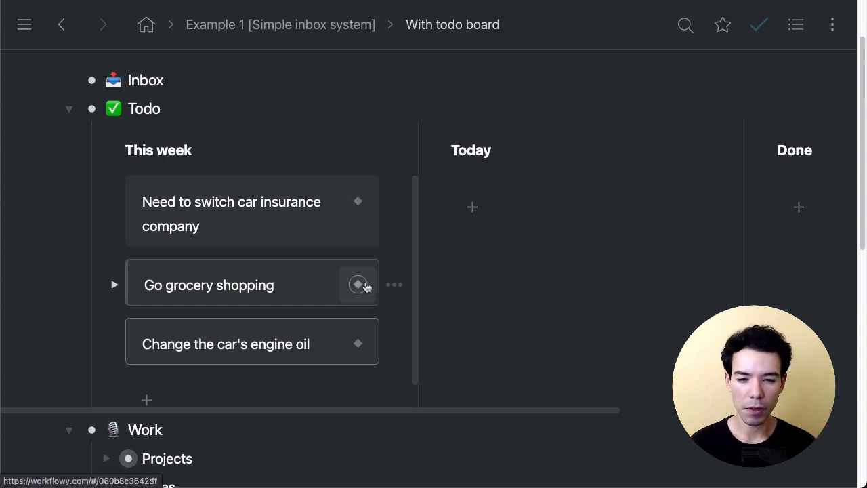
left_click_drag(209, 285, 534, 200)
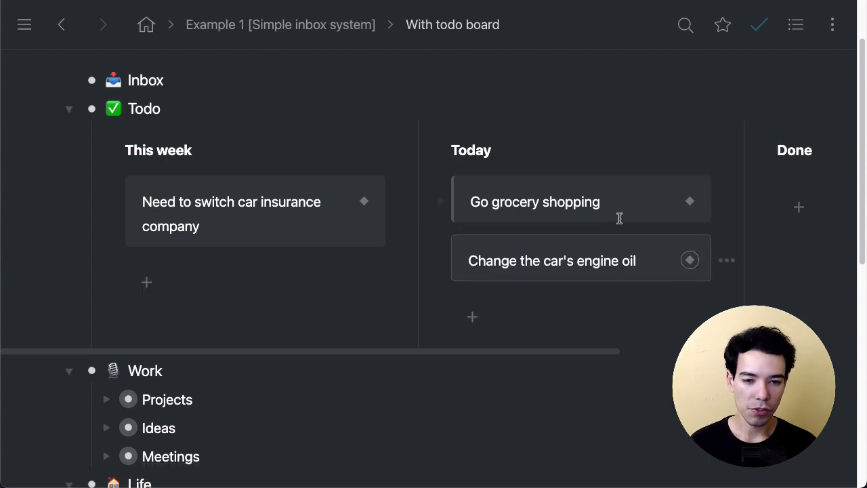
mouse_move(777, 201)
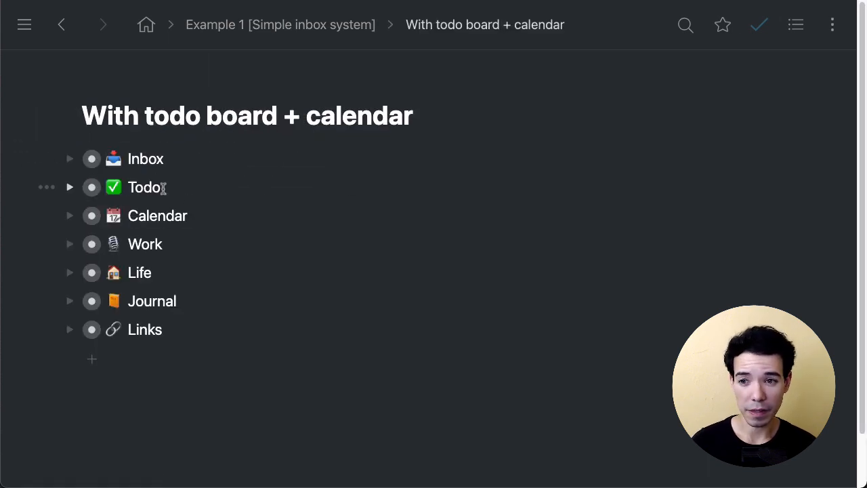
Expand the Inbox's captured items and the Calendar's months on the board + calendar page
left_click(68, 158)
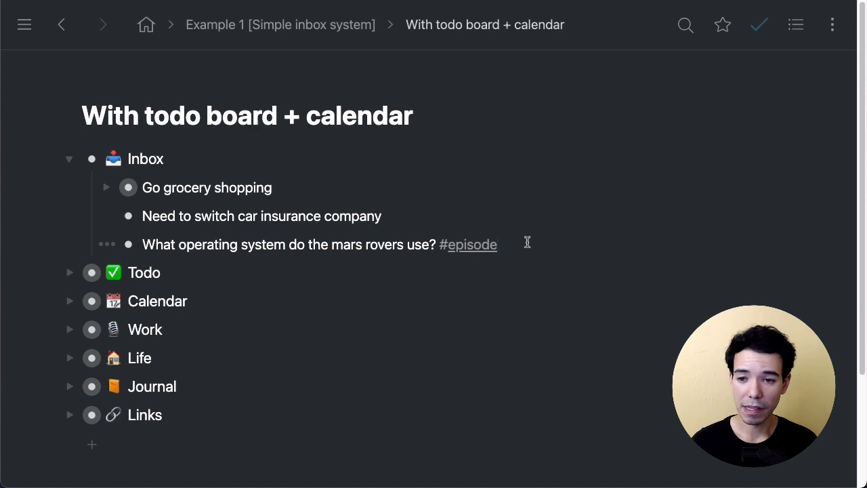
left_click(68, 301)
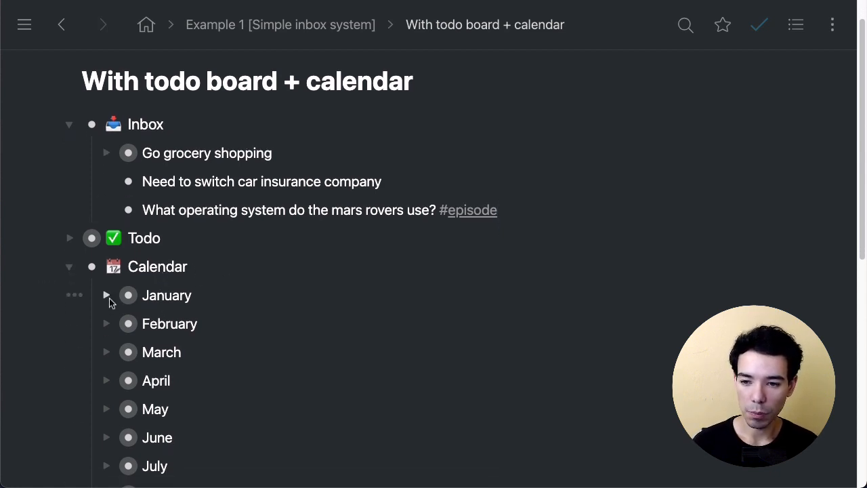
Expand January to show its daily dates, then collapse every top-level list again
left_click(105, 295)
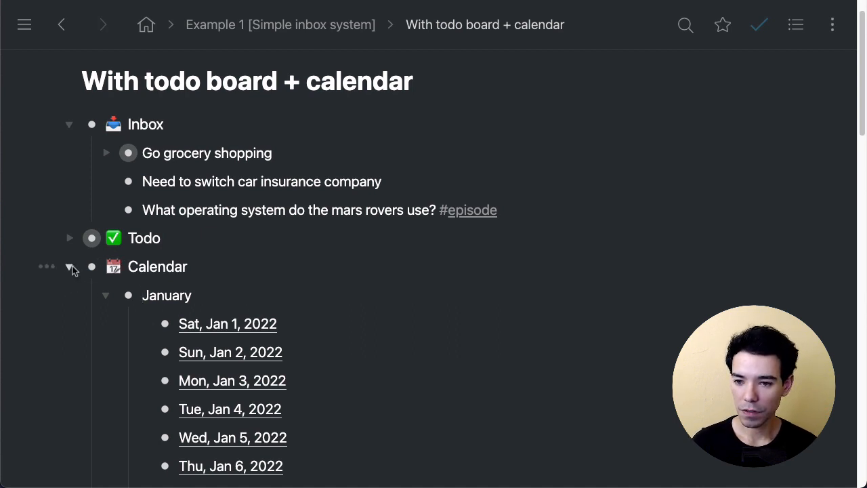
left_click(68, 125)
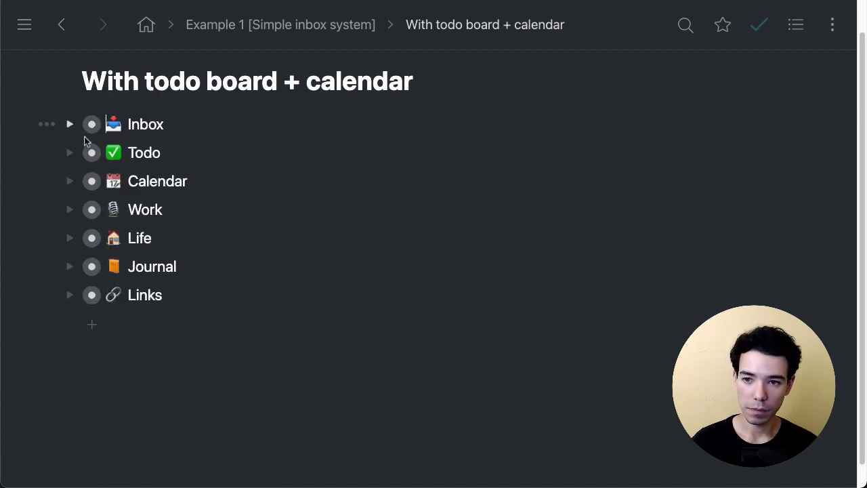
double_click(157, 181)
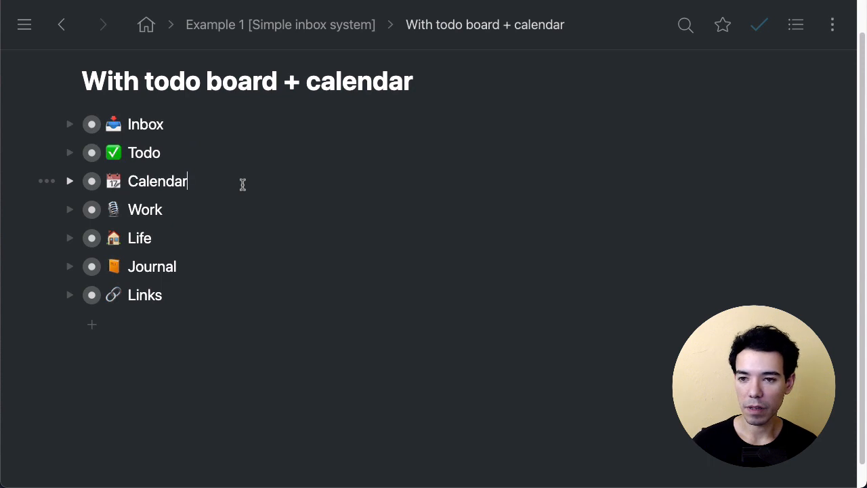
mouse_move(249, 33)
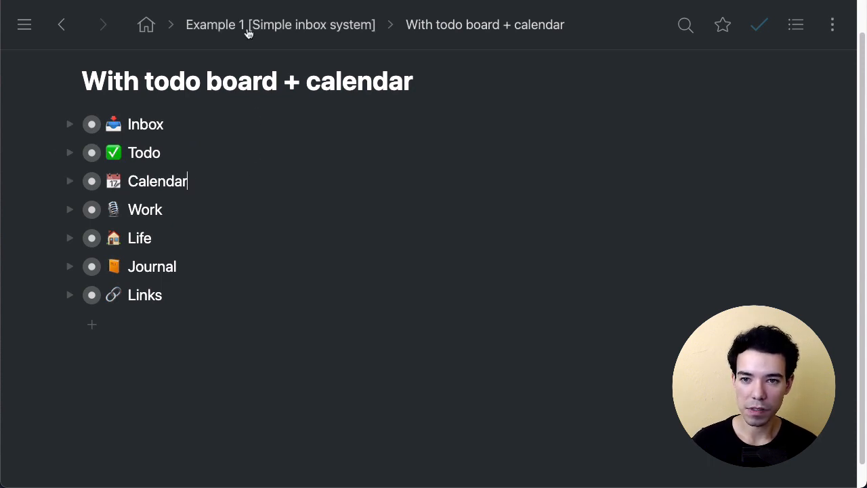
Zoom into Example 2's Capture list as its own page and star it
left_click(279, 25)
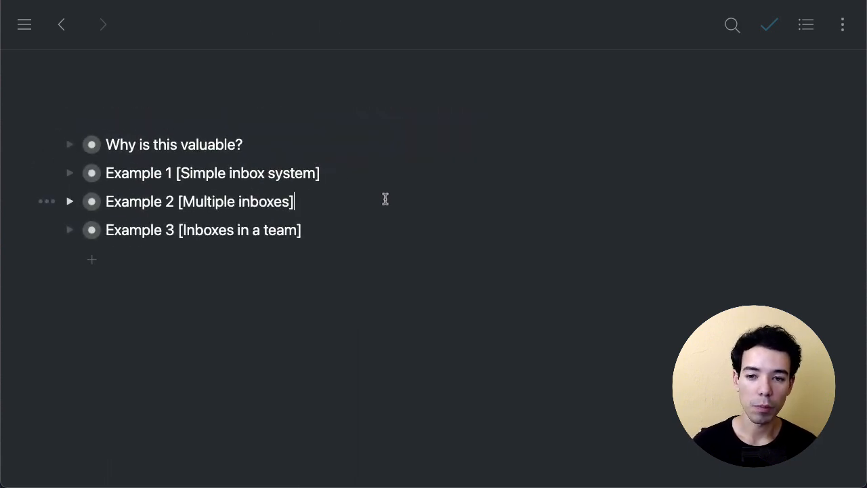
left_click(199, 201)
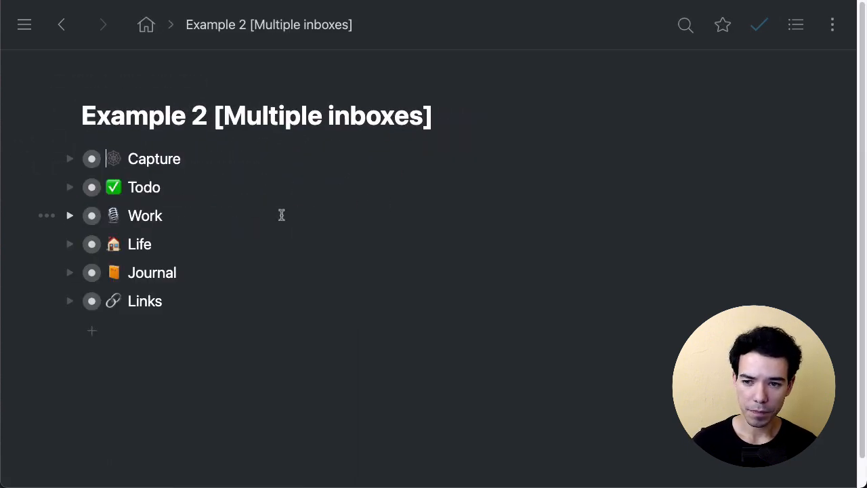
mouse_move(225, 192)
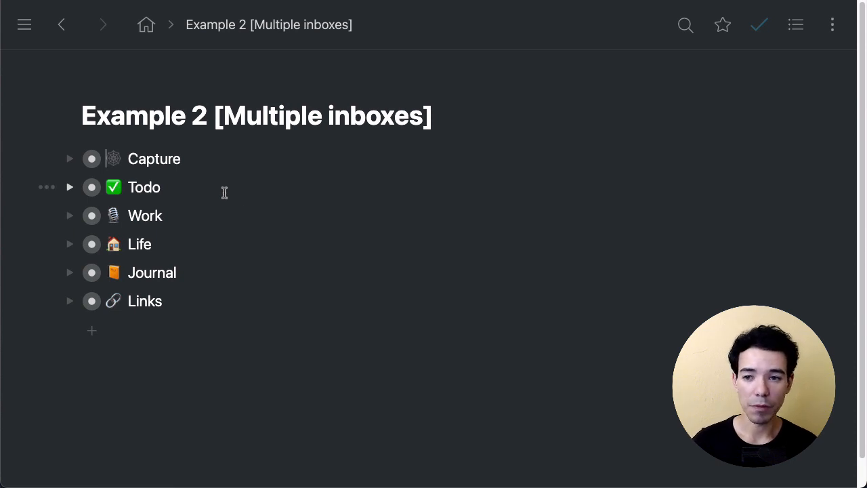
left_click(68, 158)
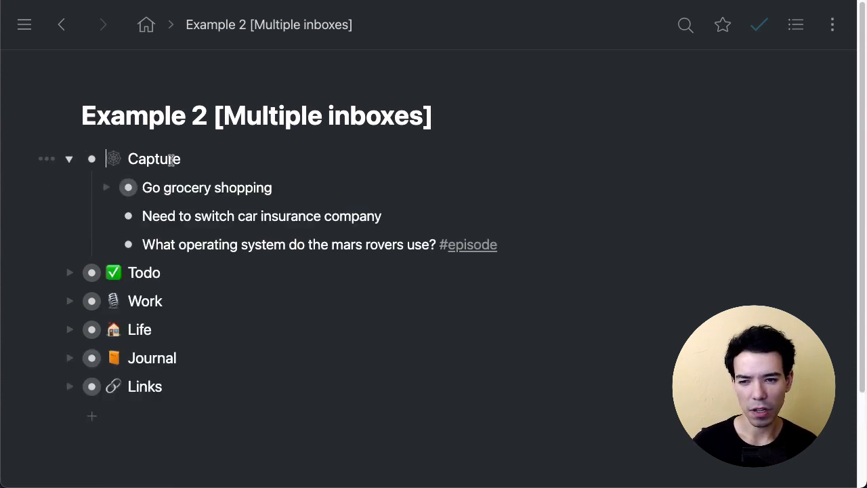
double_click(154, 159)
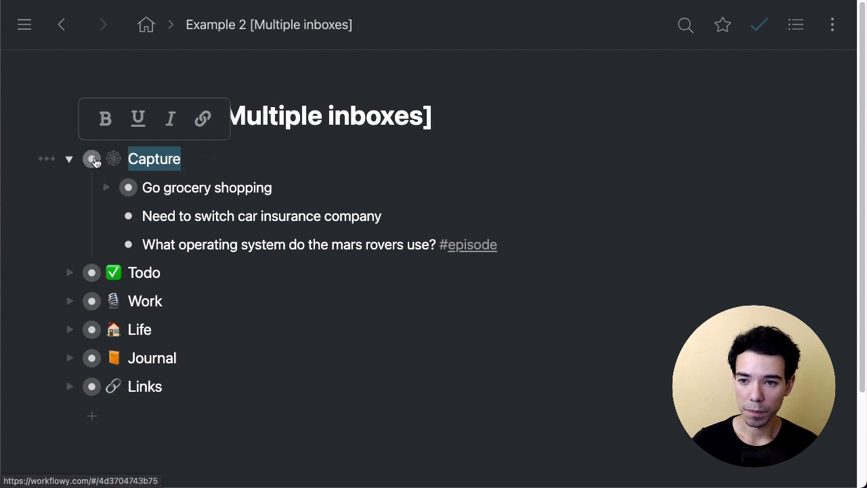
left_click(92, 158)
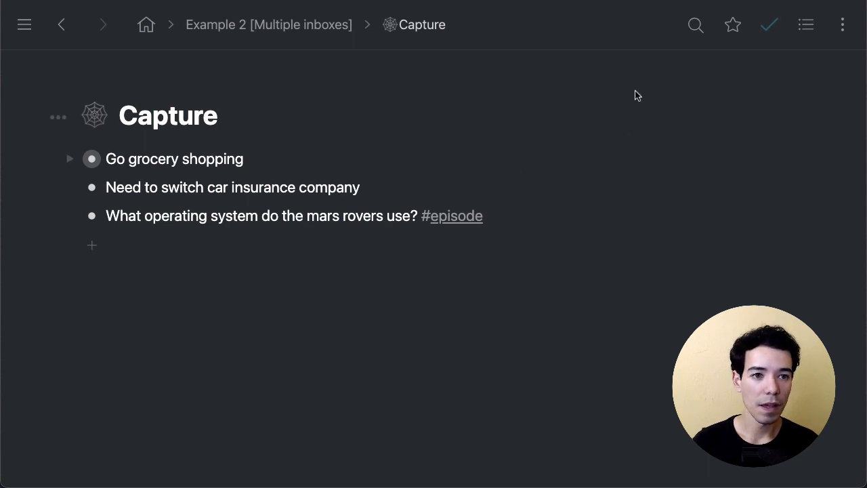
left_click(731, 24)
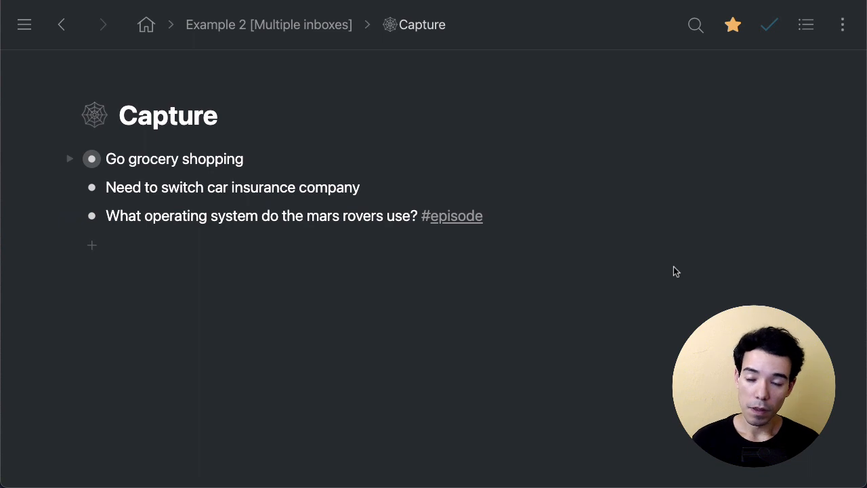
left_click(24, 25)
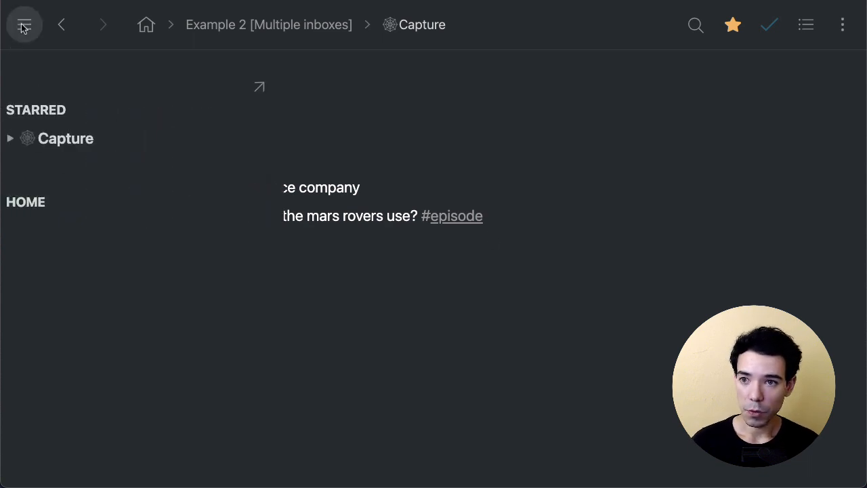
left_click(24, 24)
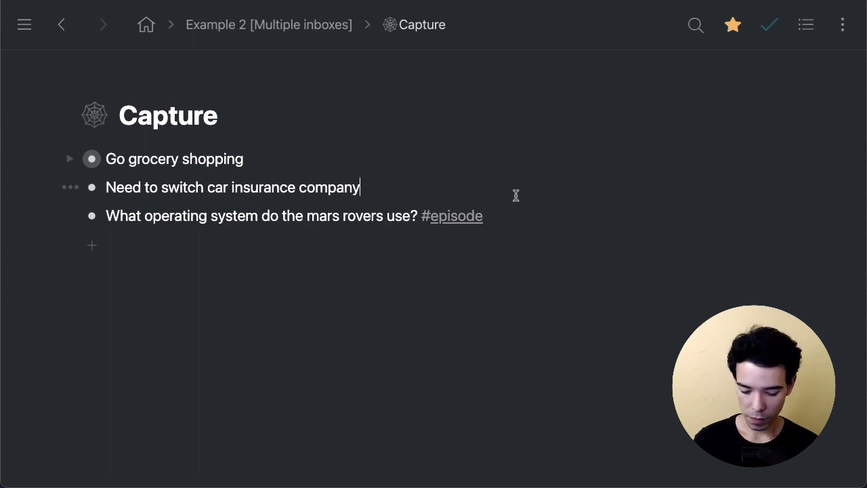
Zoom out to the Example 2 page via the breadcrumb and select Go grocery shopping
left_click(268, 25)
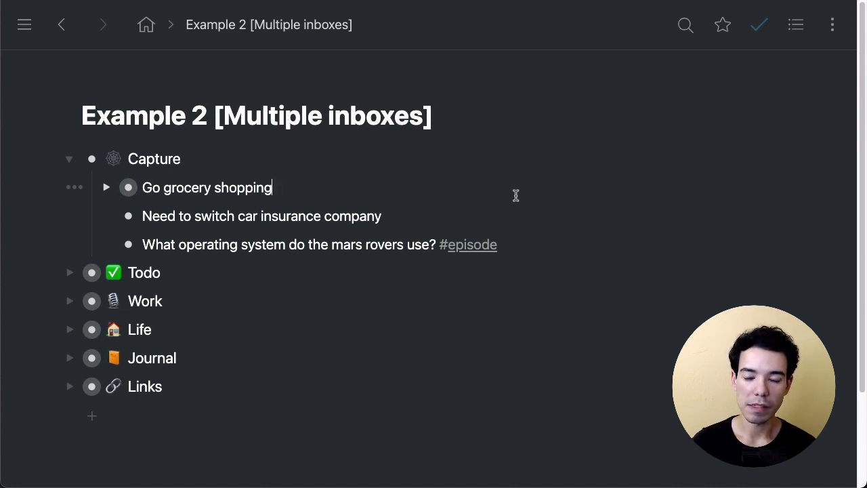
double_click(155, 159)
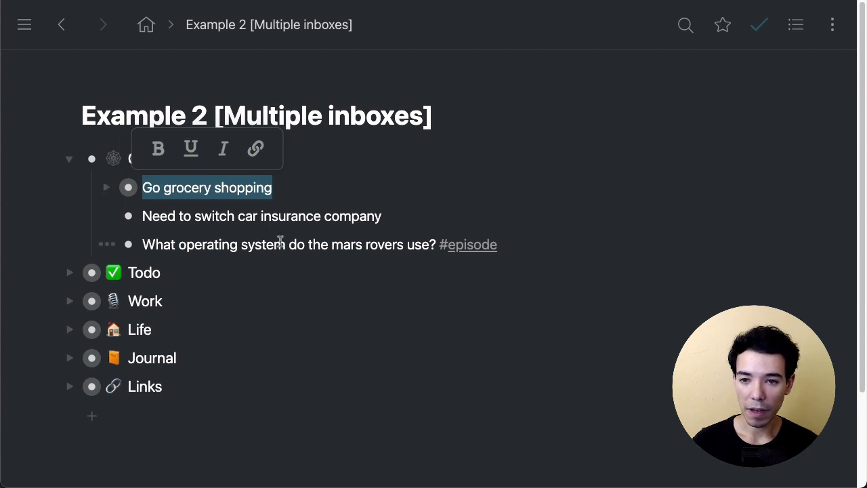
mouse_move(355, 226)
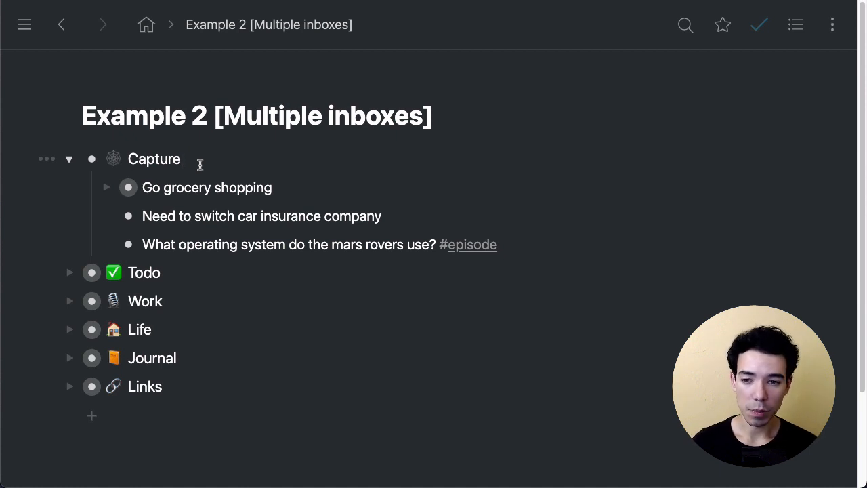
left_click(68, 301)
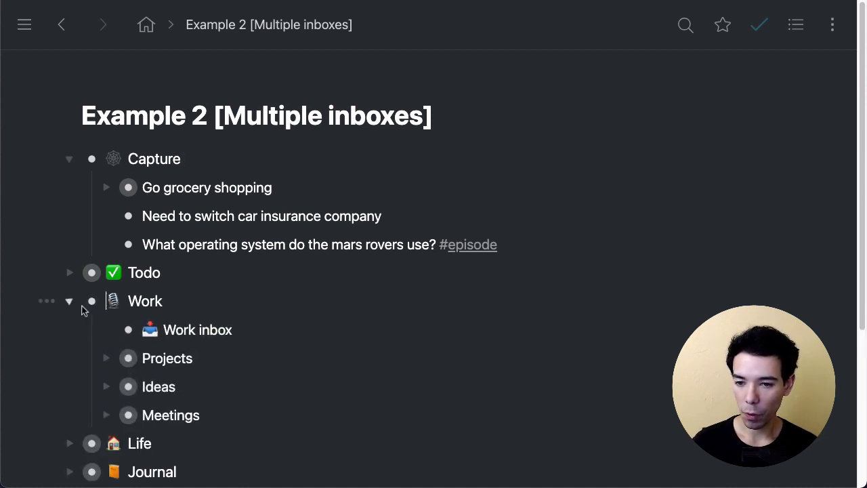
scroll("down", 3)
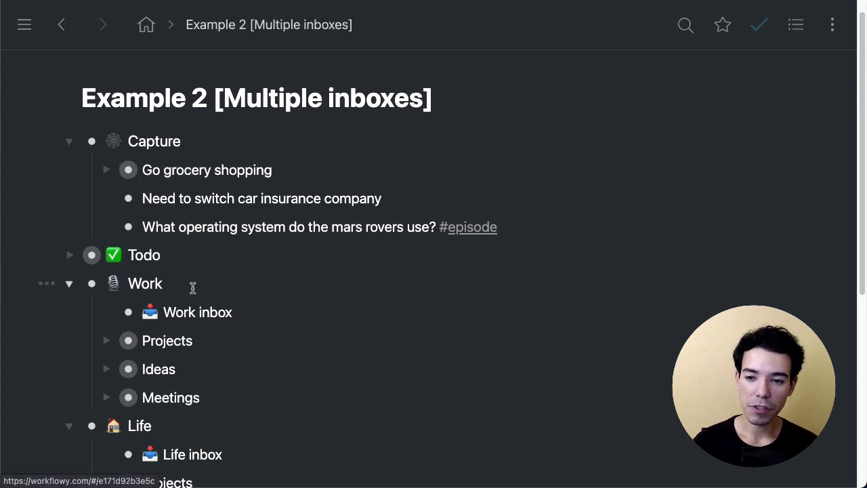
Scroll down to the Work section and its Work inbox
scroll("down", 3)
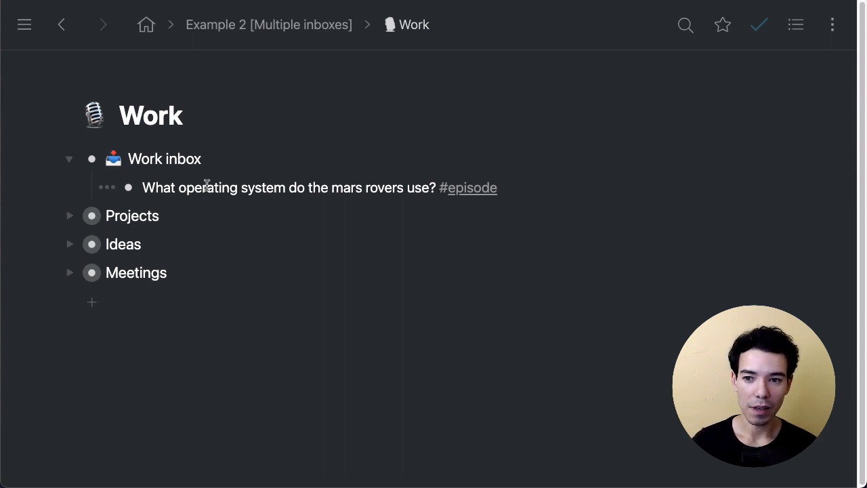
Return to the top-level home outline listing the three examples
left_click(269, 24)
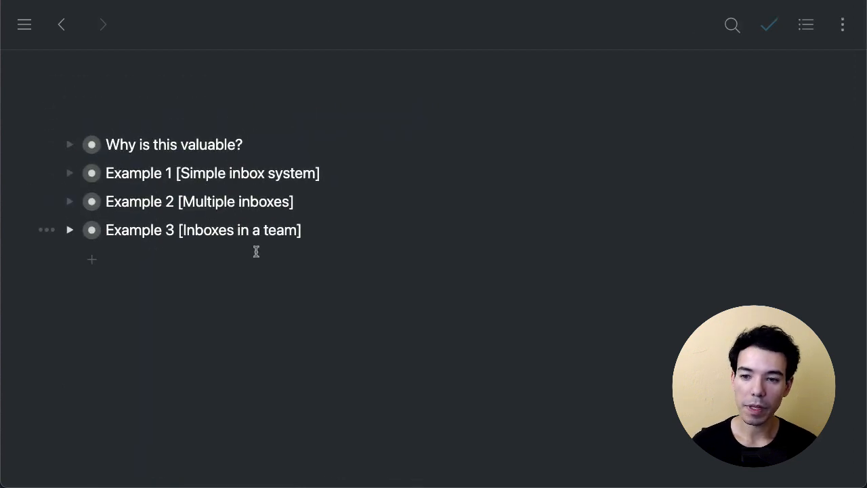
mouse_move(433, 236)
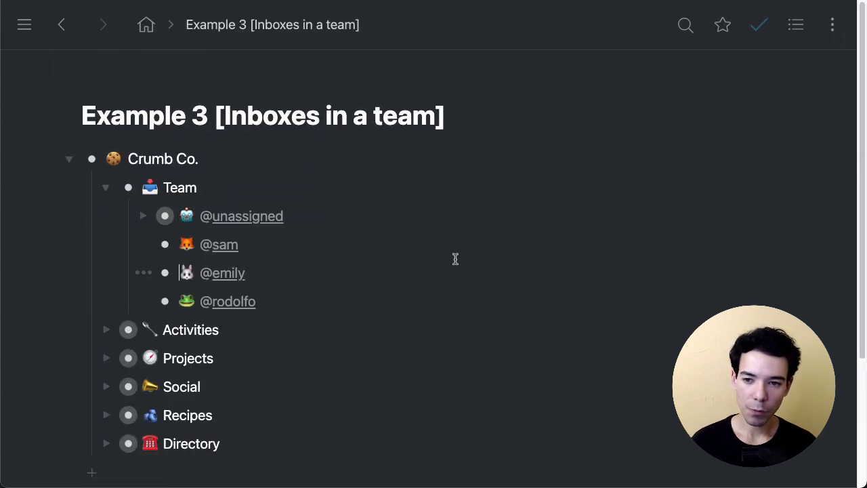
double_click(162, 158)
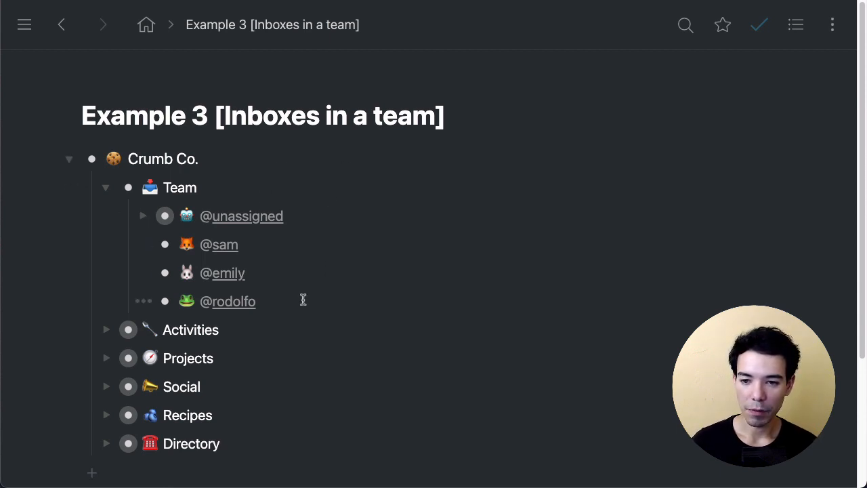
mouse_move(290, 256)
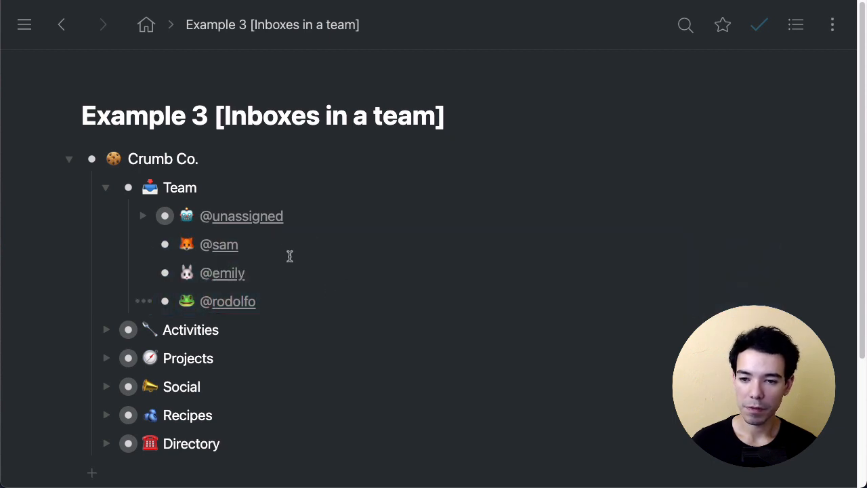
double_click(241, 216)
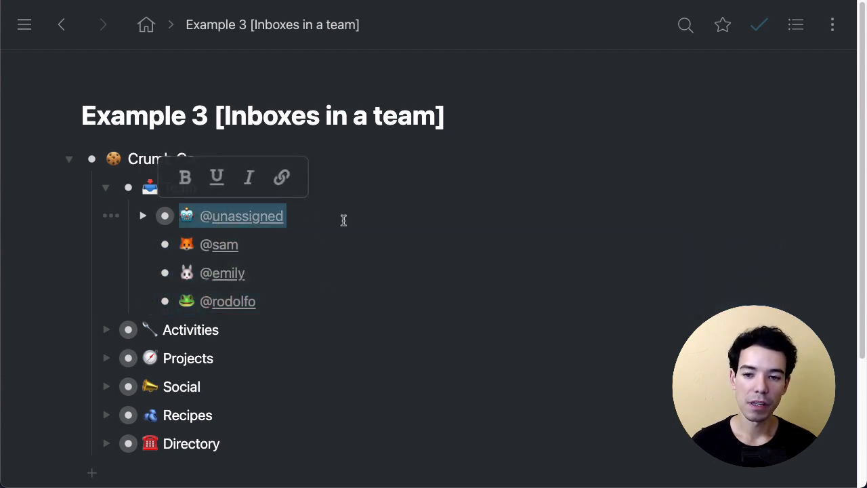
left_click(347, 219)
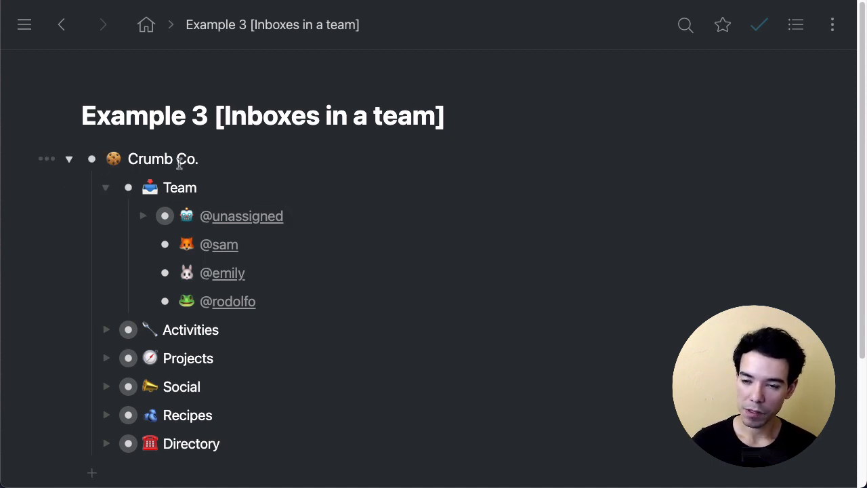
left_click(67, 158)
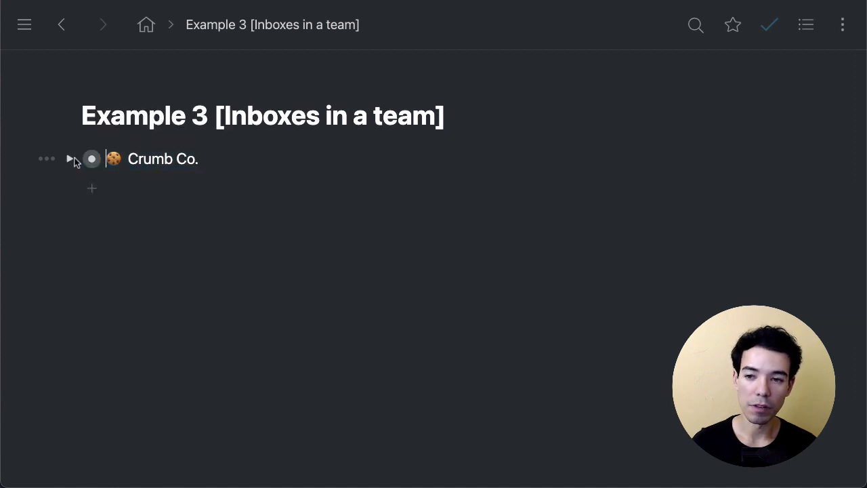
left_click(67, 159)
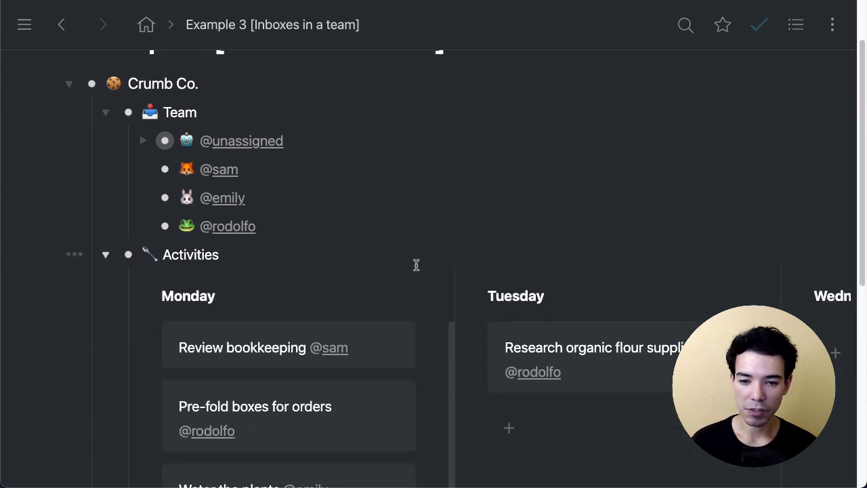
scroll("down", 3)
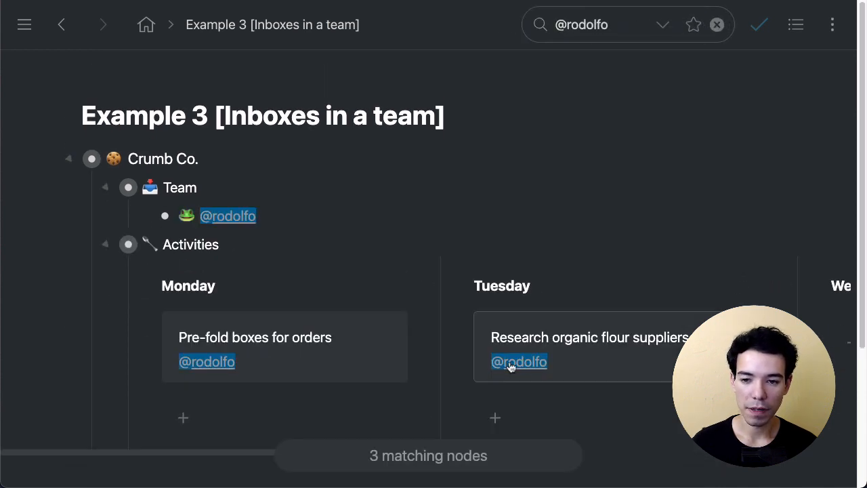
left_click(715, 25)
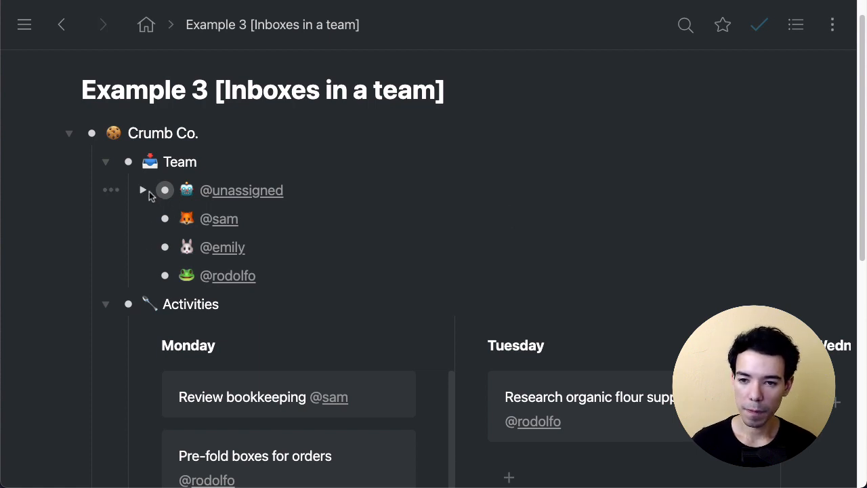
left_click(142, 190)
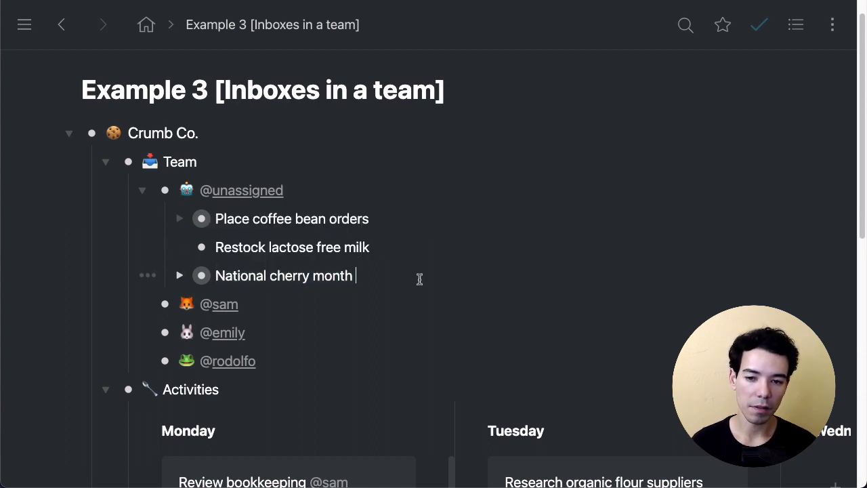
mouse_move(417, 279)
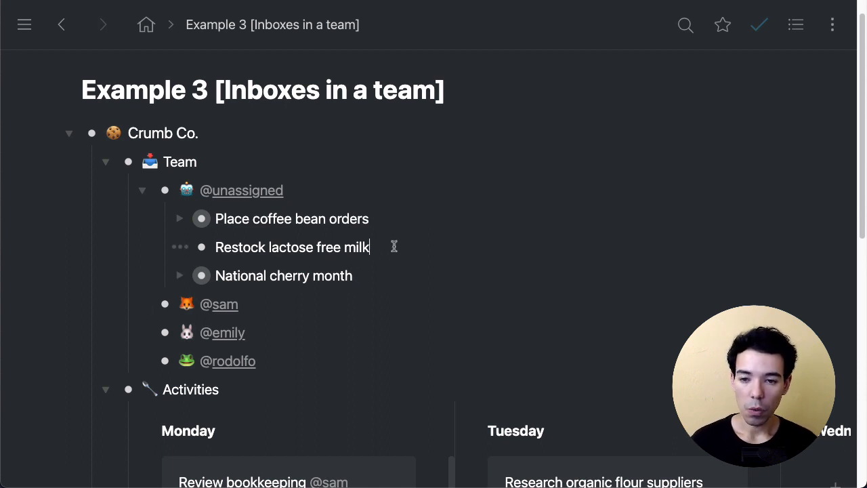
mouse_move(214, 230)
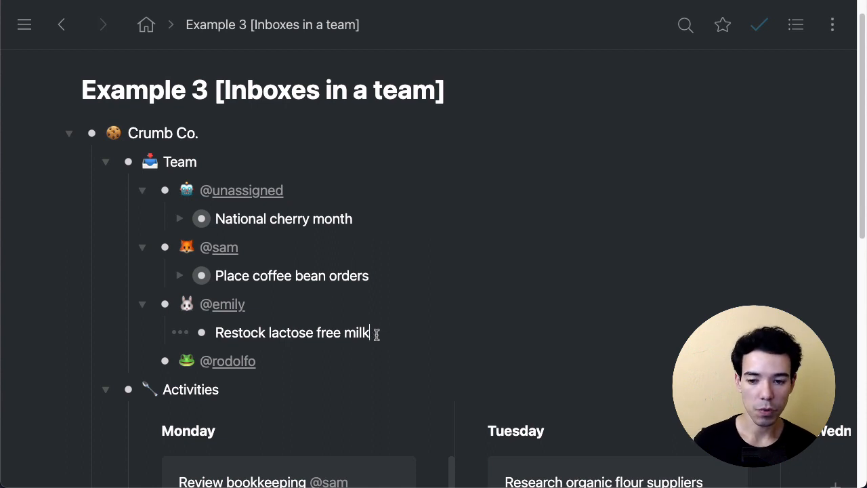
scroll("down", 3)
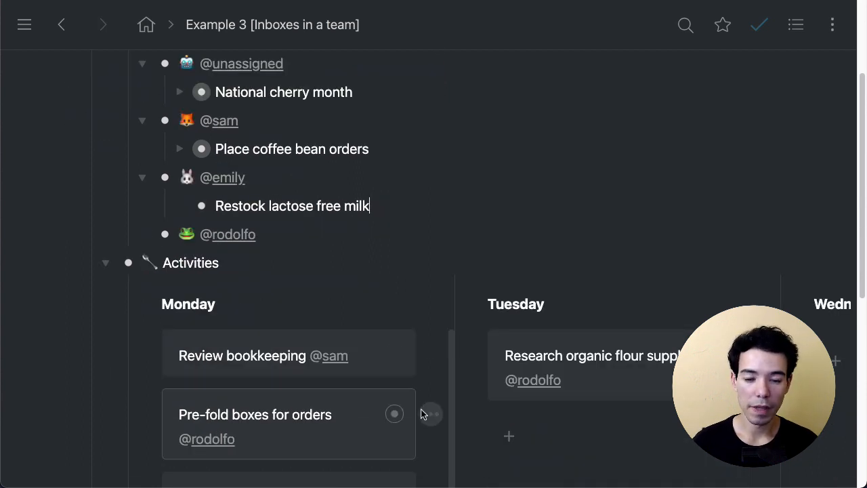
mouse_move(434, 391)
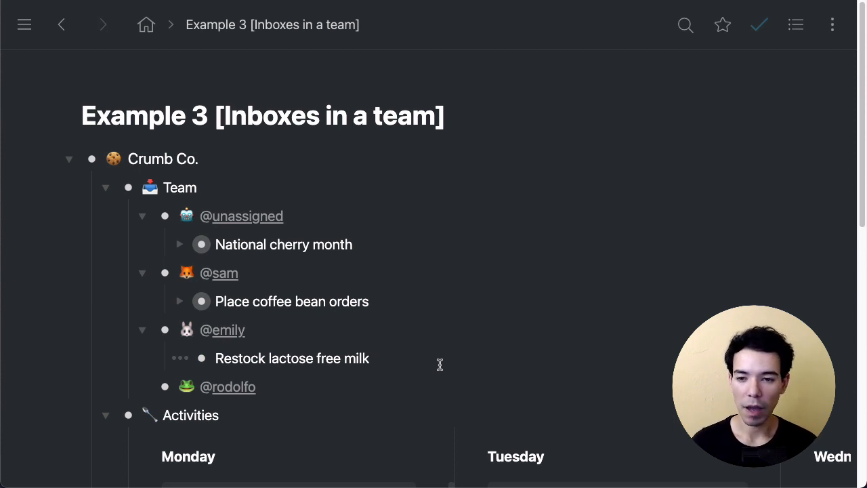
scroll("down", 3)
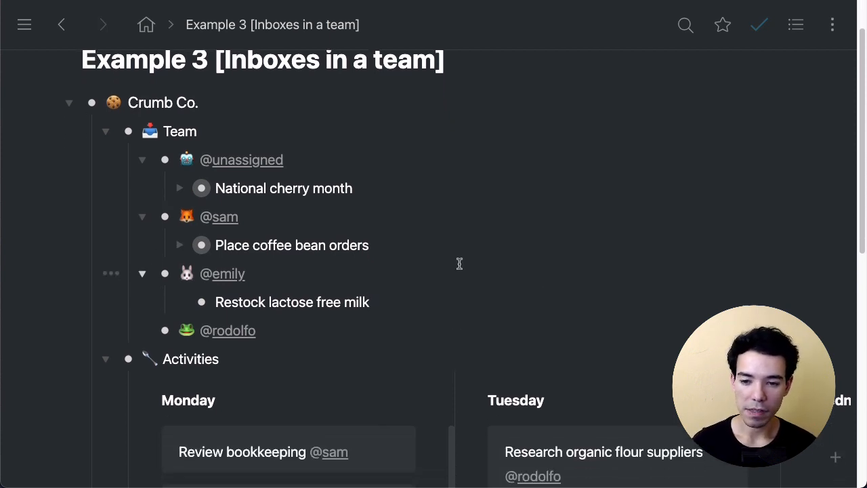